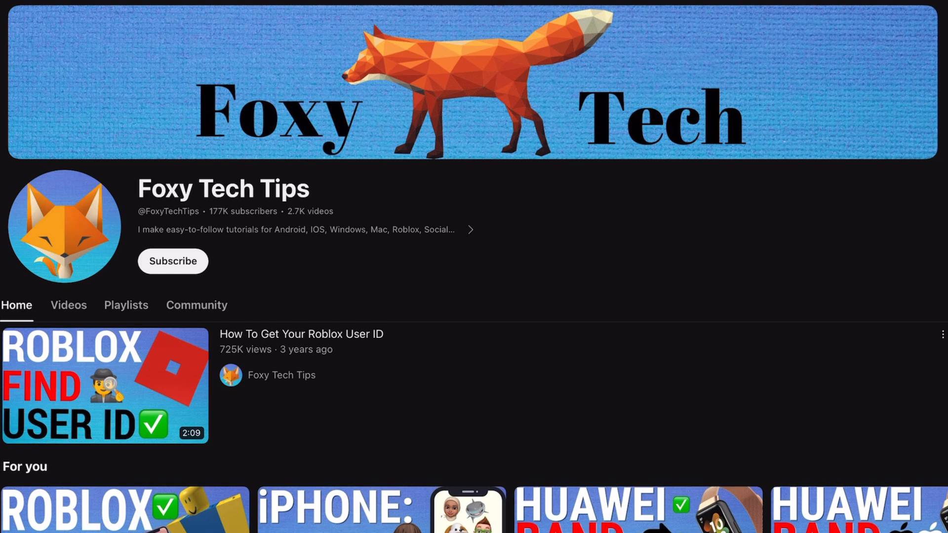
# Scroll down through the Foxy Tech Tips channel's videos and playlists, then back up.
pyautogui.scroll(-3)
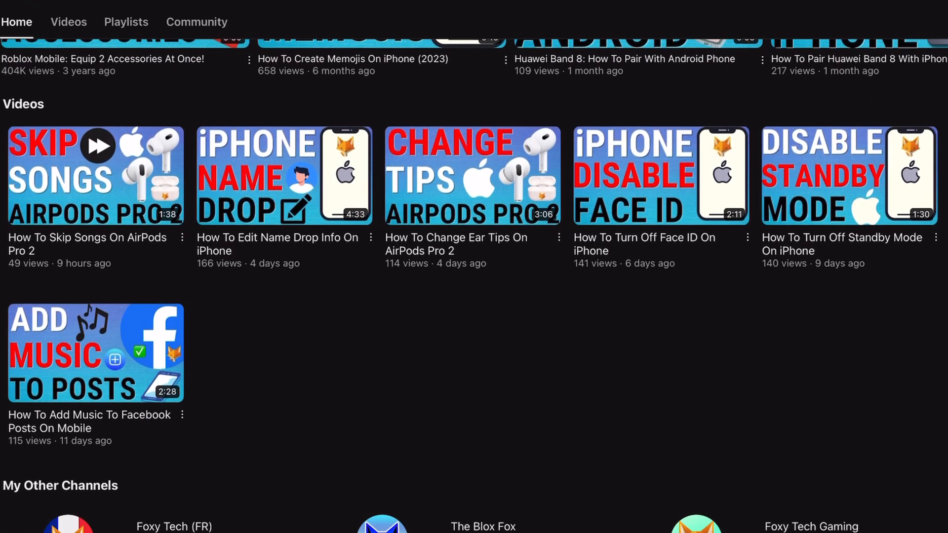
pyautogui.scroll(-3)
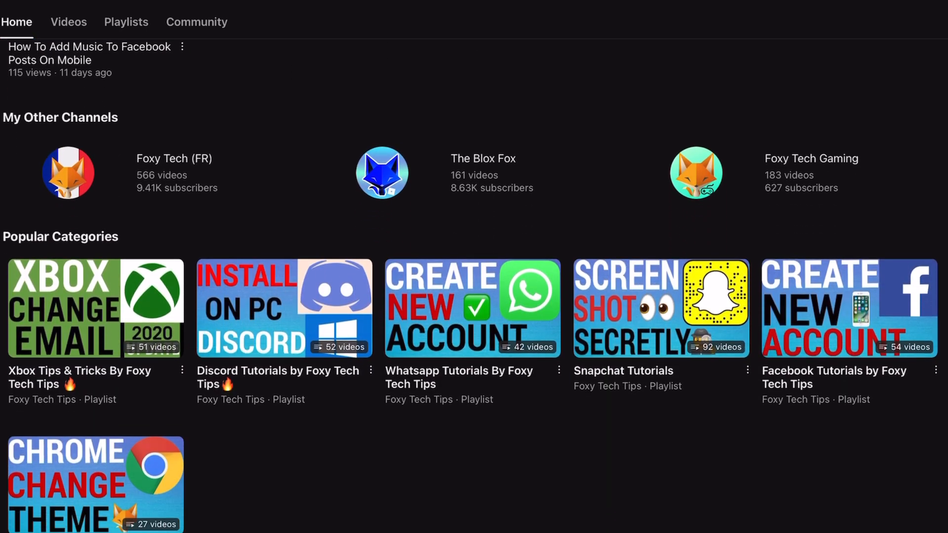
pyautogui.scroll(-3)
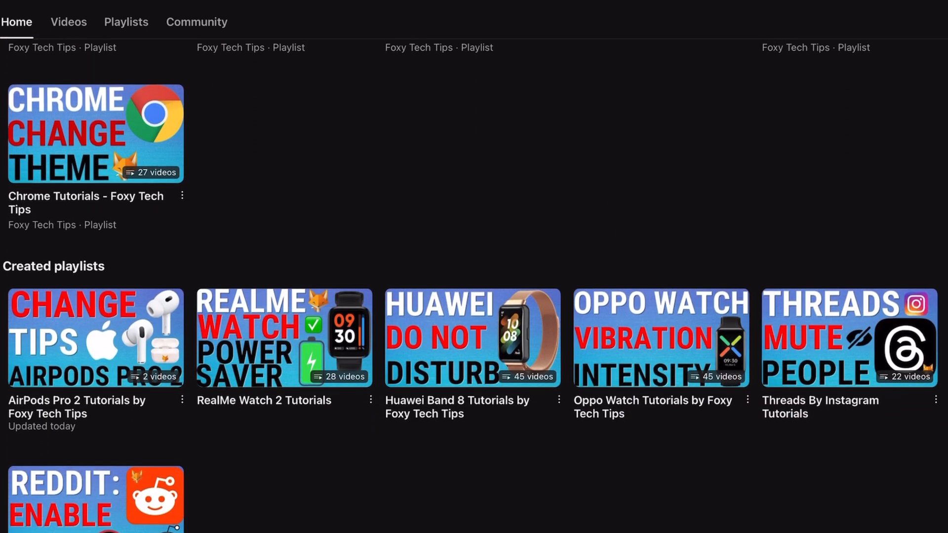
pyautogui.scroll(3)
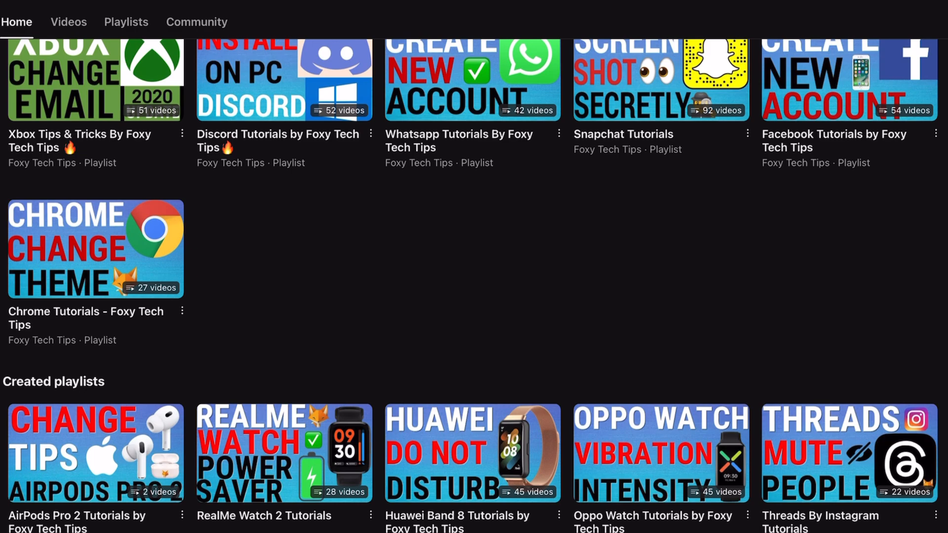
pyautogui.scroll(3)
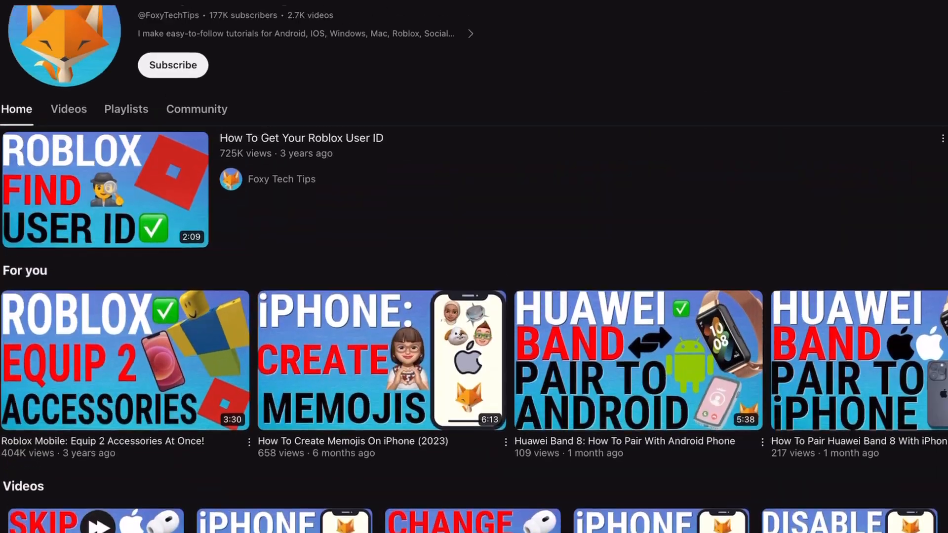
pyautogui.scroll(3)
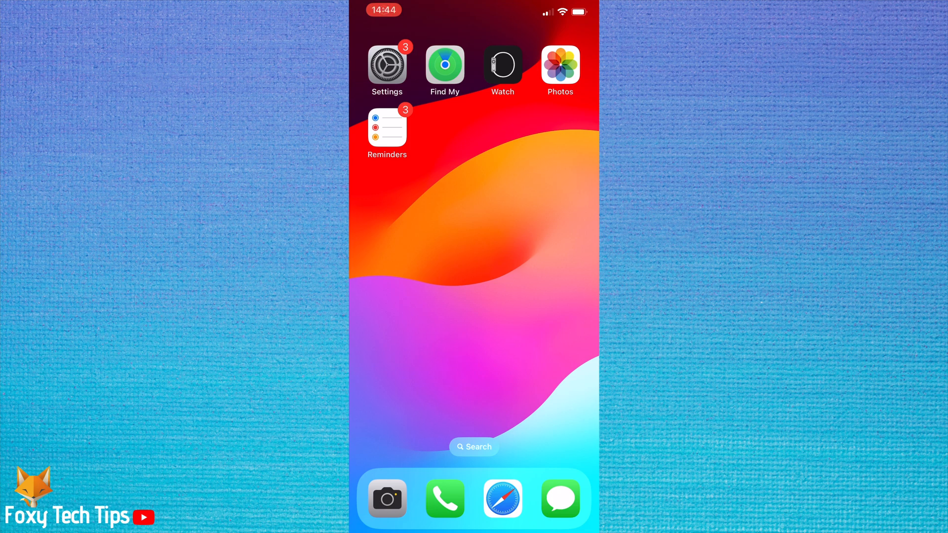
# Start a new reminder in the Reminders list and title it 'Remind me'.
pyautogui.click(386, 128)
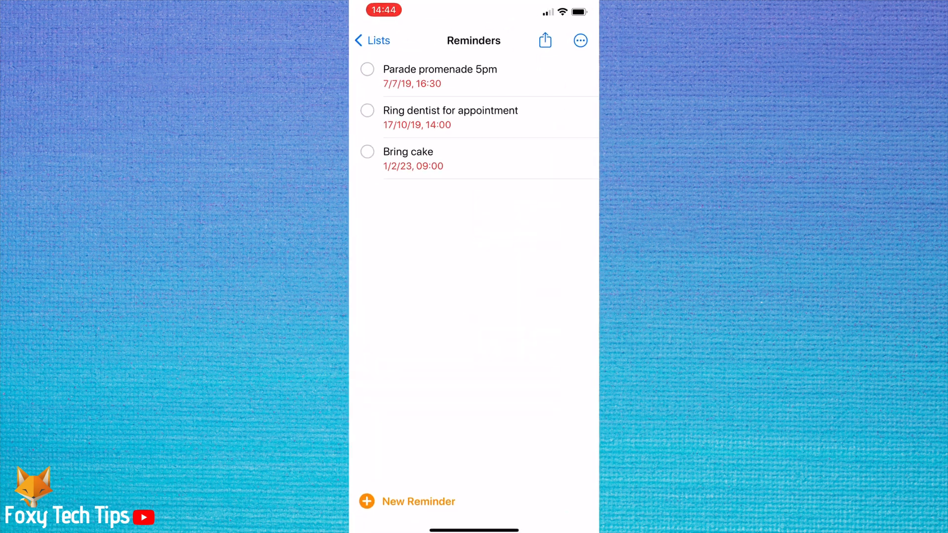
pyautogui.click(416, 502)
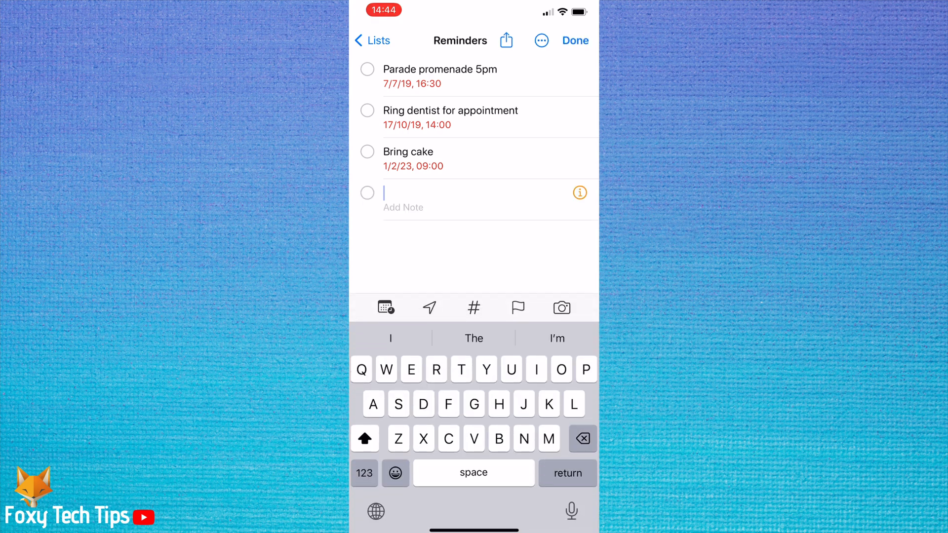
pyautogui.write('R')
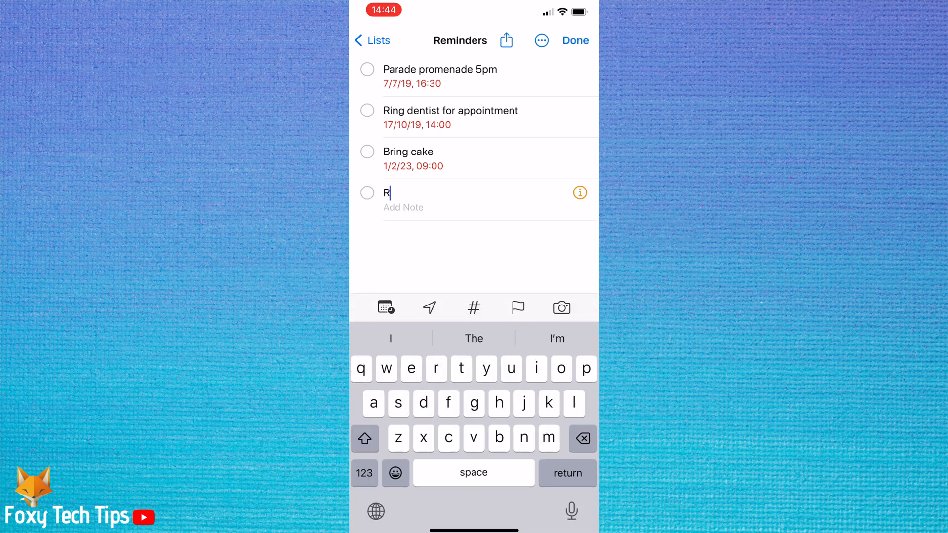
pyautogui.write('emind me')
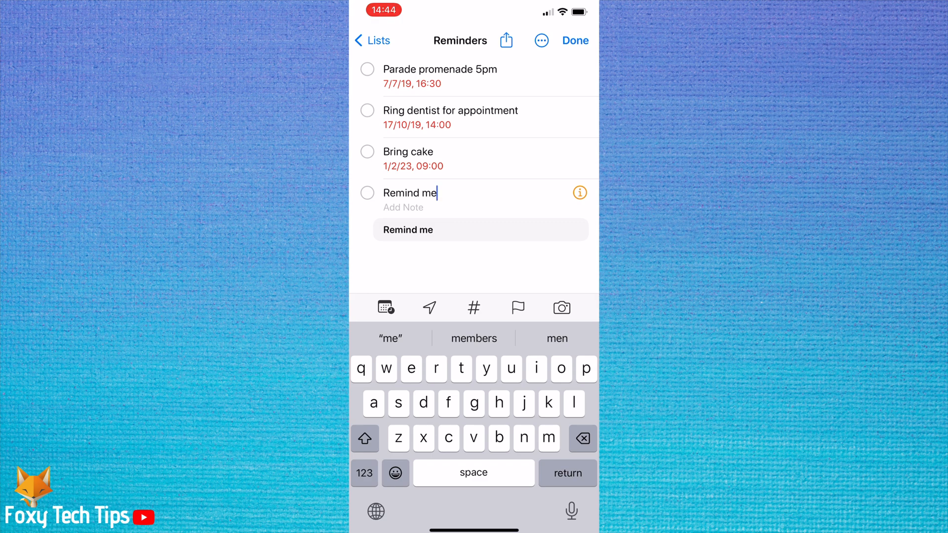
# In the reminder details, set the date to 26 July 2024 and the time to 20:00.
pyautogui.click(579, 192)
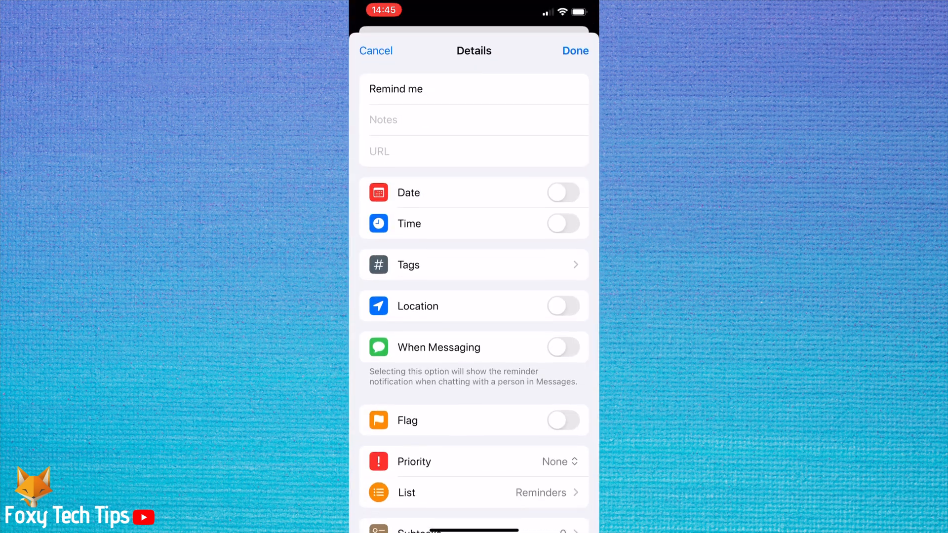
pyautogui.click(562, 193)
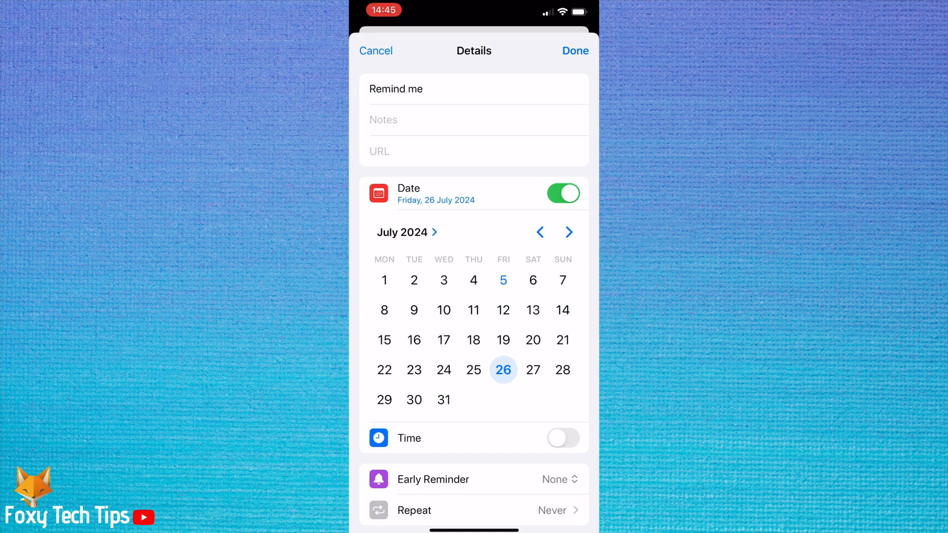
pyautogui.click(402, 232)
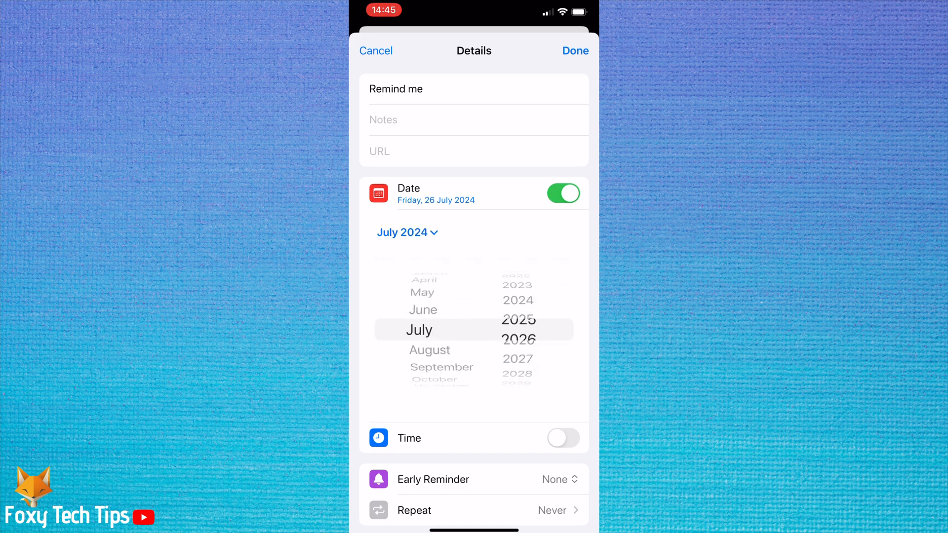
pyautogui.click(402, 233)
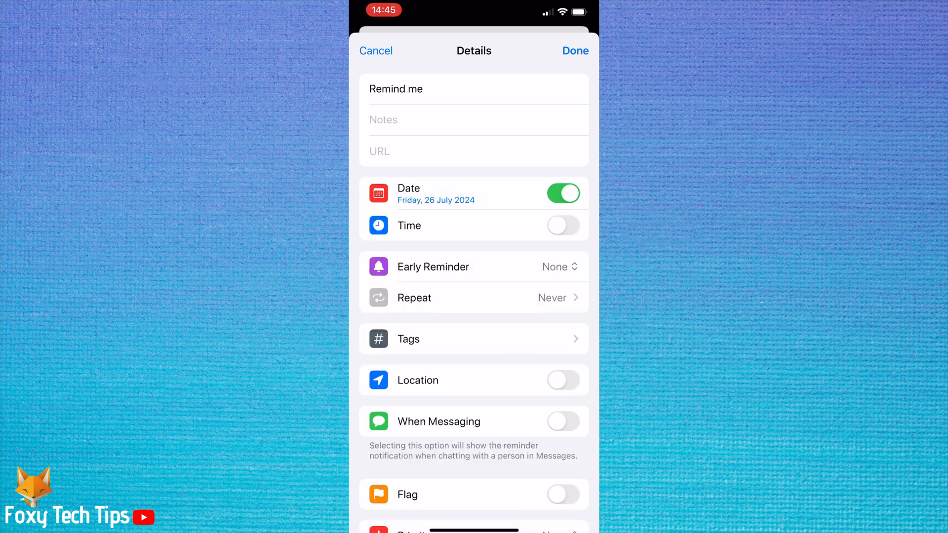
pyautogui.click(562, 225)
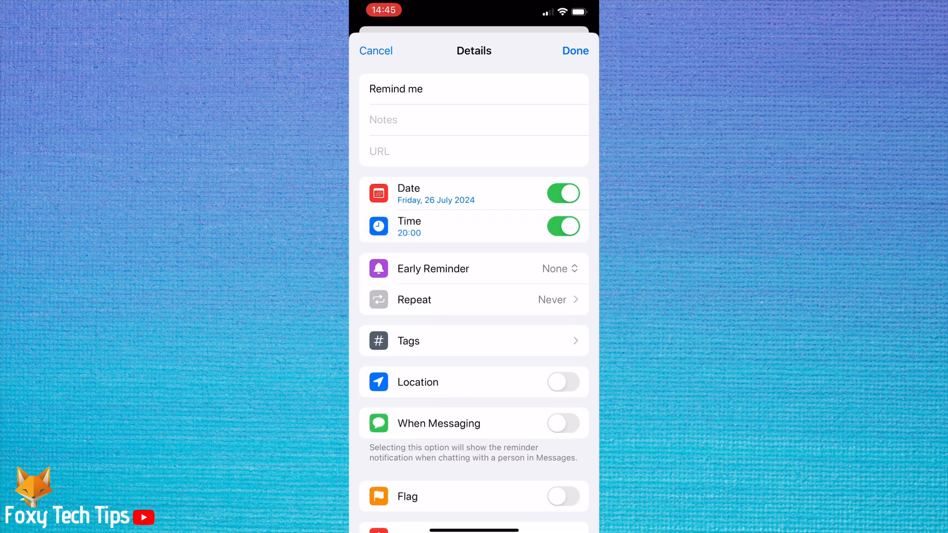
pyautogui.click(474, 299)
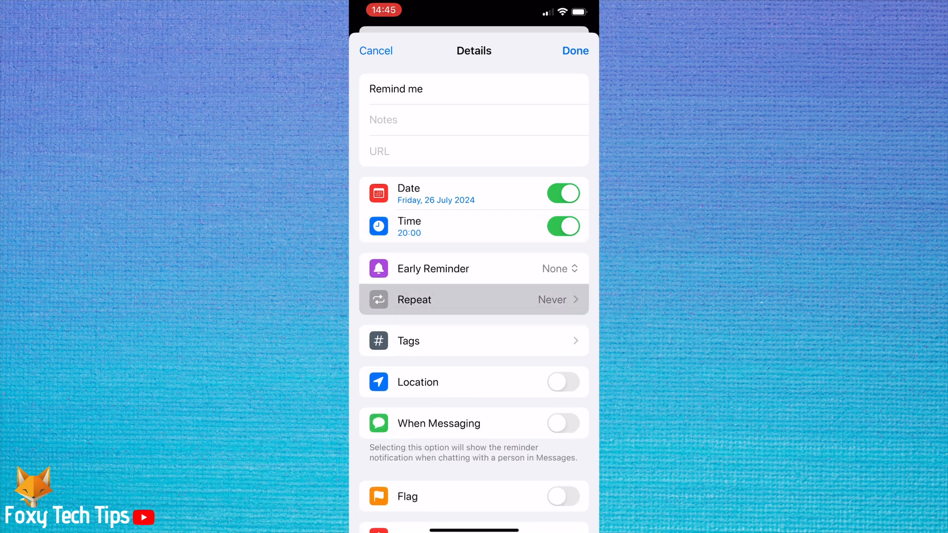
# Set Repeat to Yearly and reopen the repeat options.
pyautogui.click(473, 299)
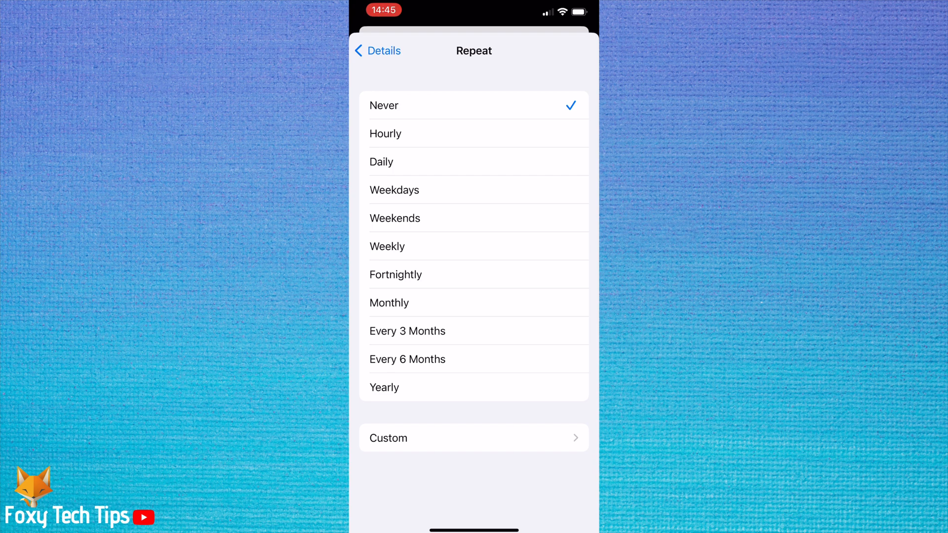
pyautogui.click(377, 50)
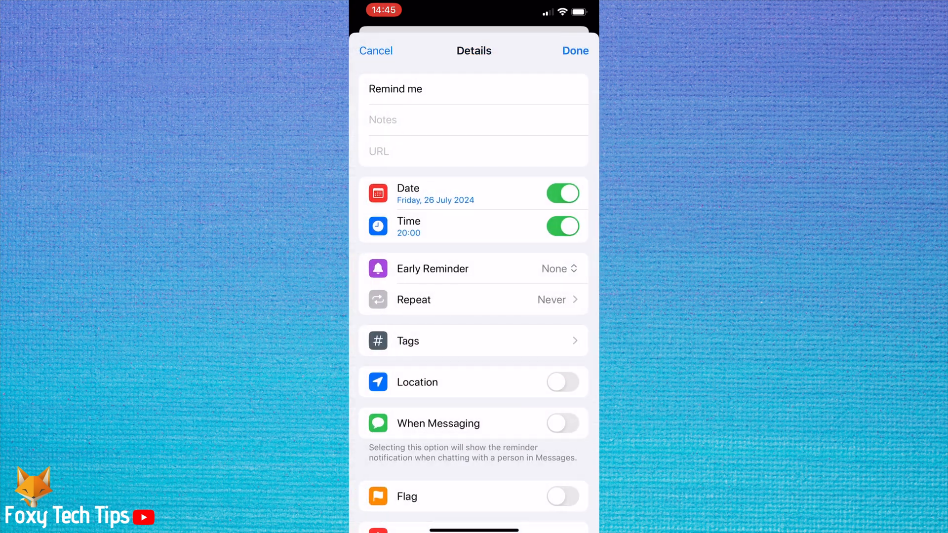
pyautogui.click(473, 299)
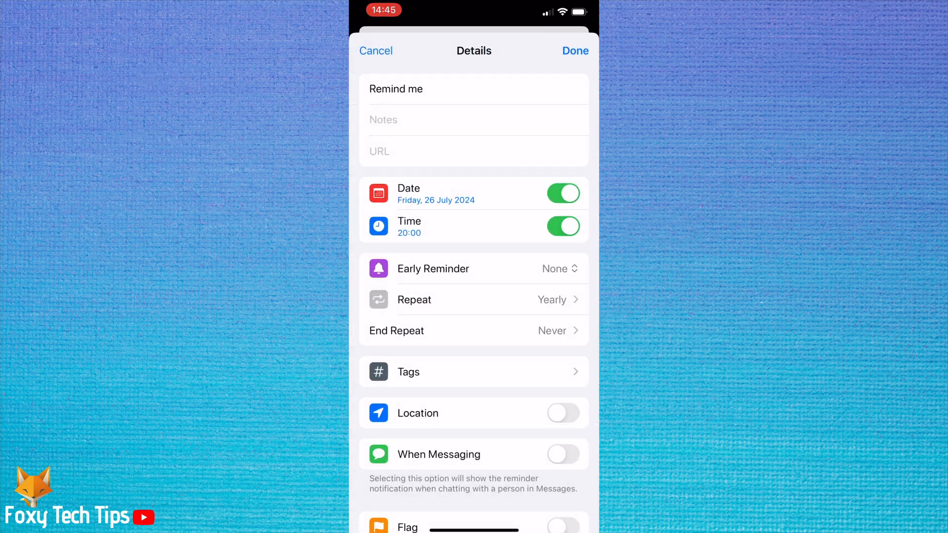
# Open Custom repeat and adjust the months — add January, toggle September, remove July — leaving January only.
pyautogui.click(474, 299)
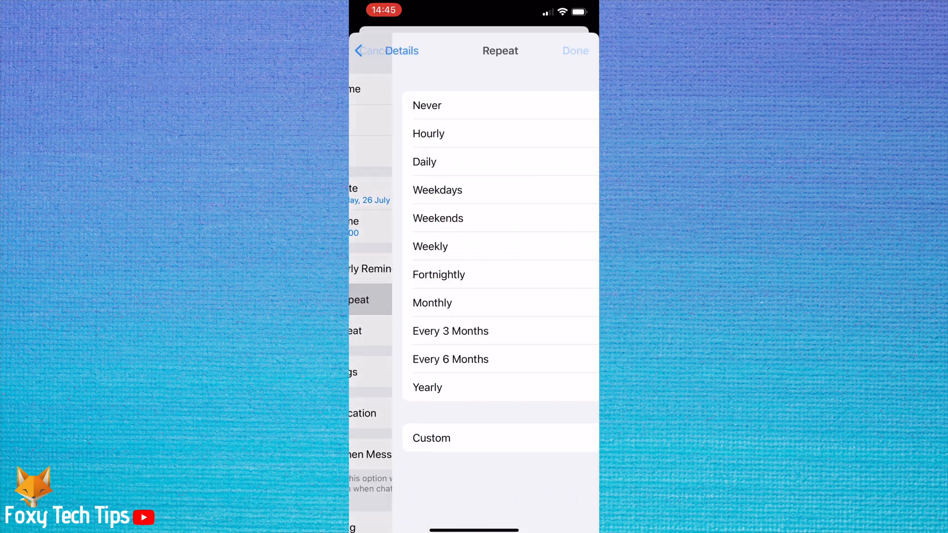
pyautogui.click(426, 387)
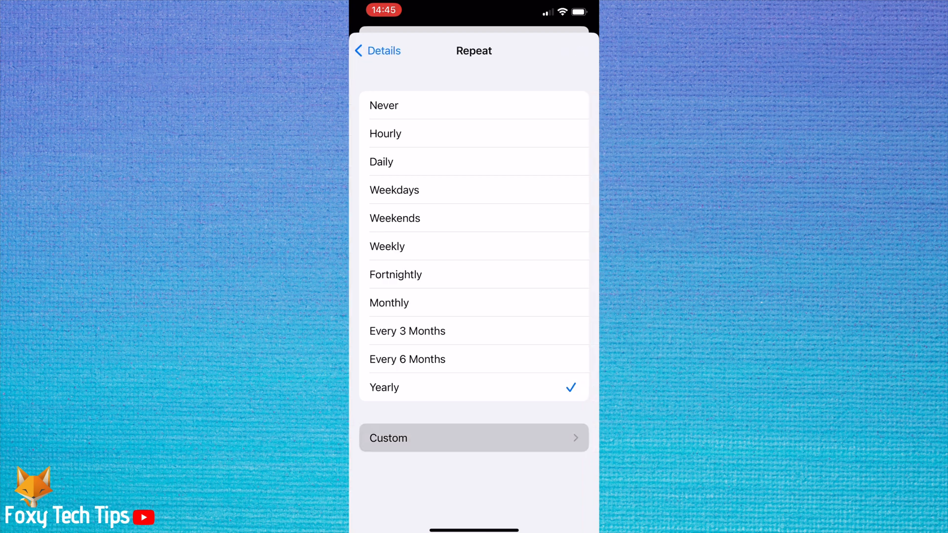
pyautogui.click(473, 437)
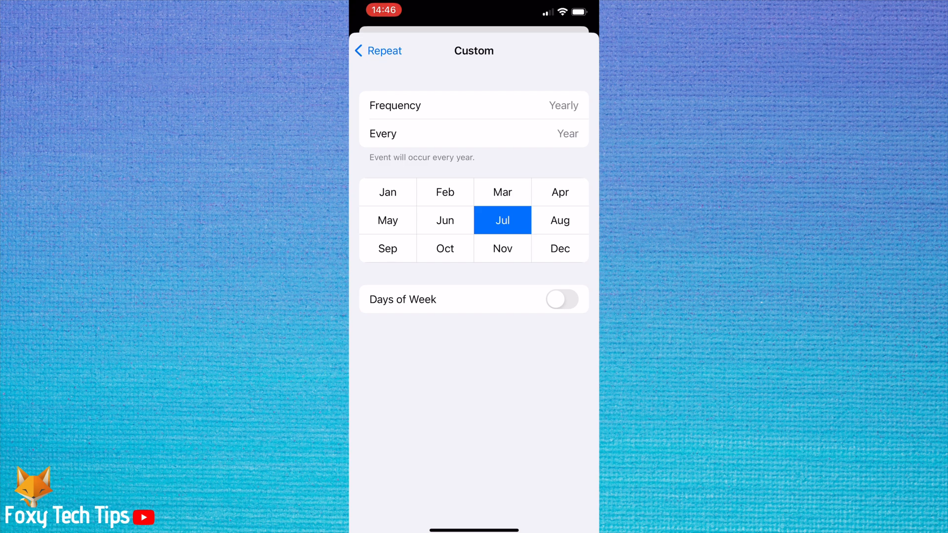
pyautogui.click(387, 191)
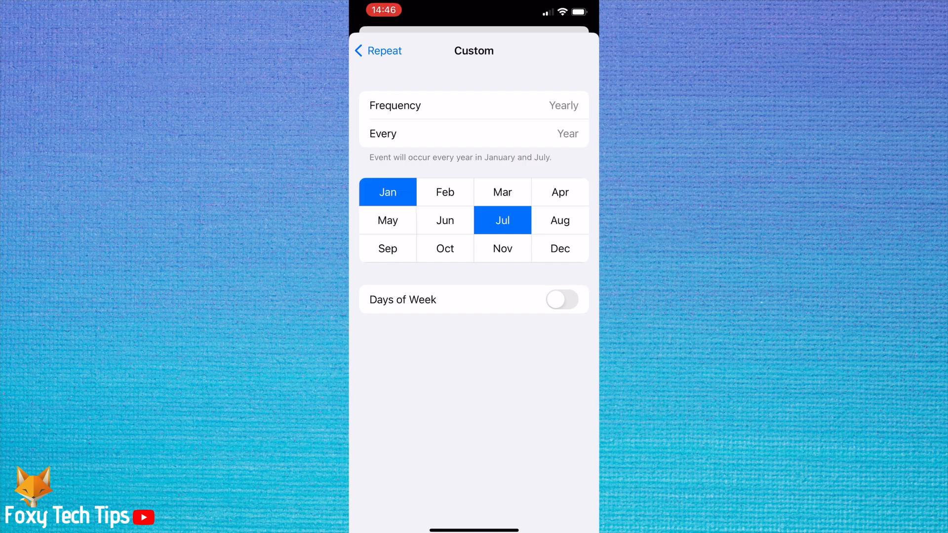
pyautogui.click(387, 249)
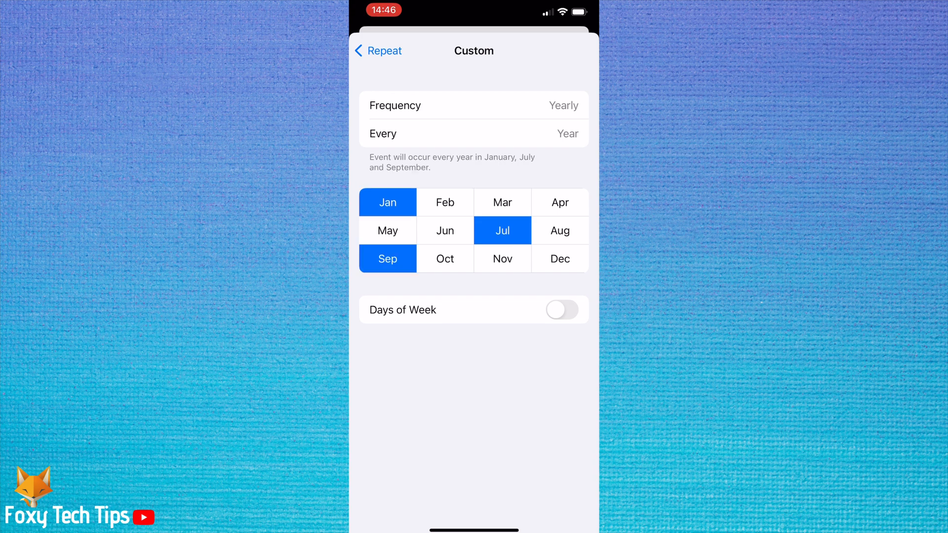
pyautogui.click(387, 258)
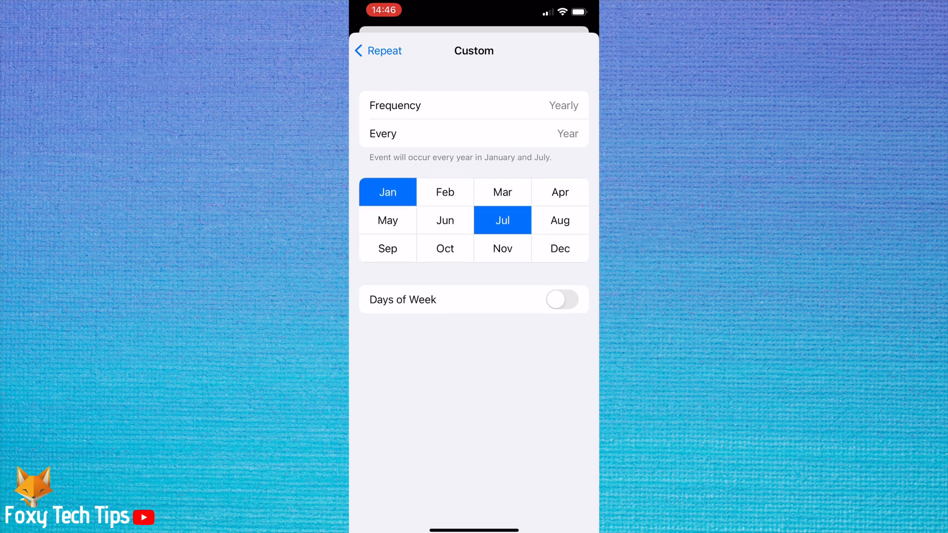
pyautogui.click(502, 220)
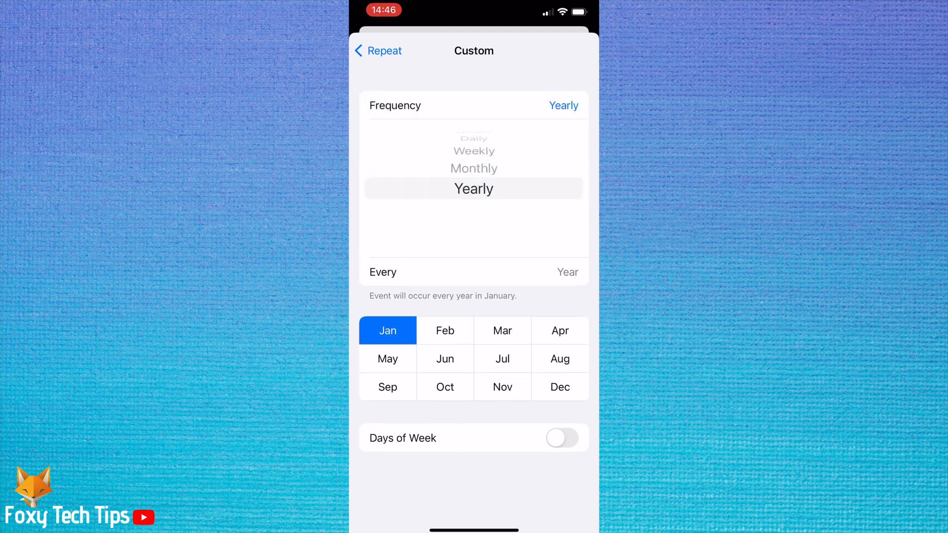
# Change the frequency to Monthly and choose the 12th in the day grid.
pyautogui.scroll(-3)
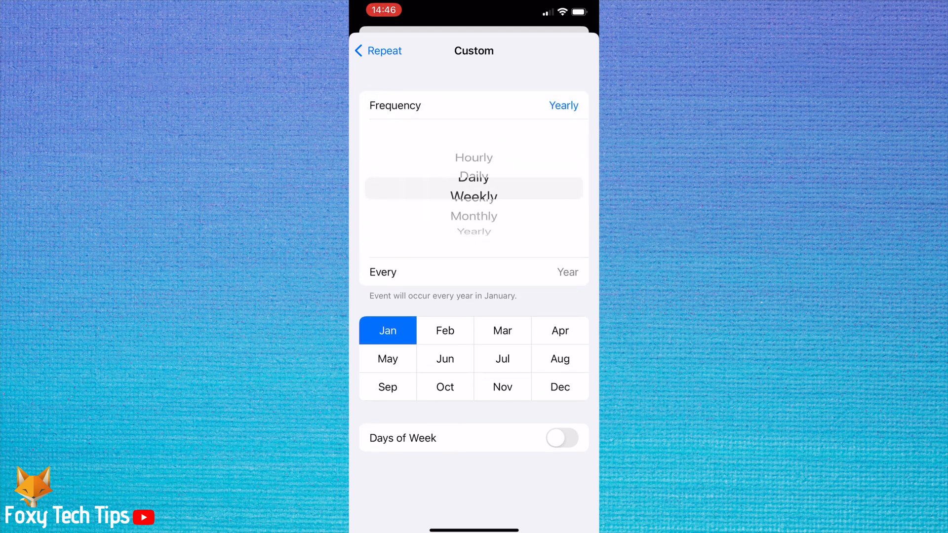
pyautogui.scroll(-3)
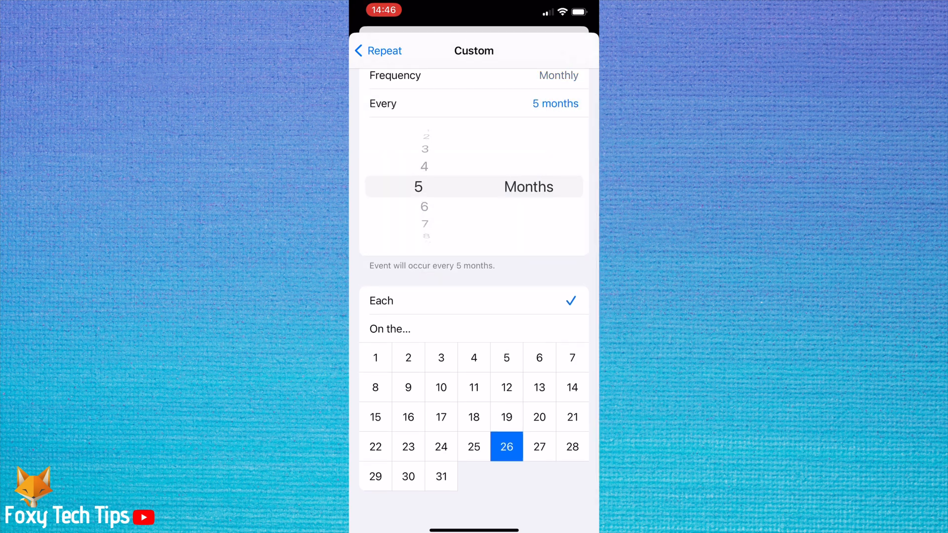
pyautogui.scroll(-3)
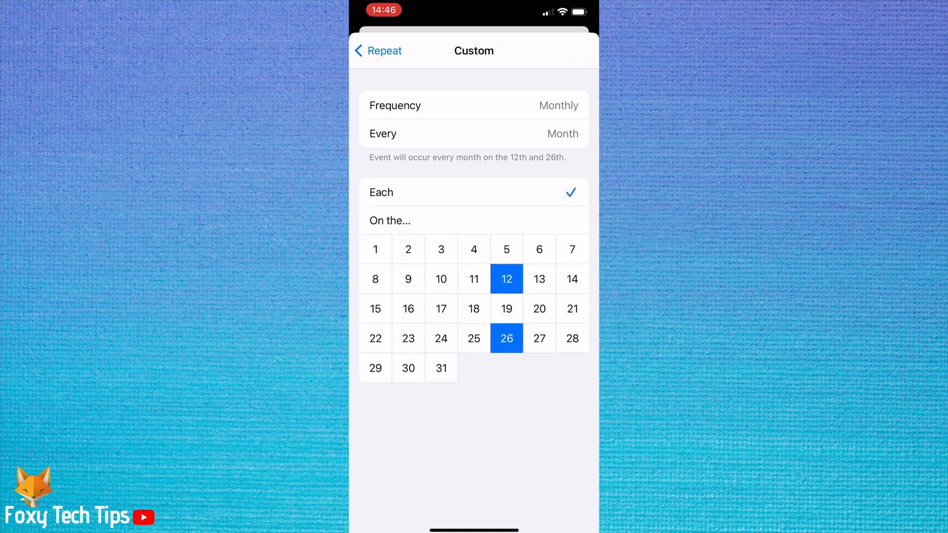
pyautogui.click(375, 308)
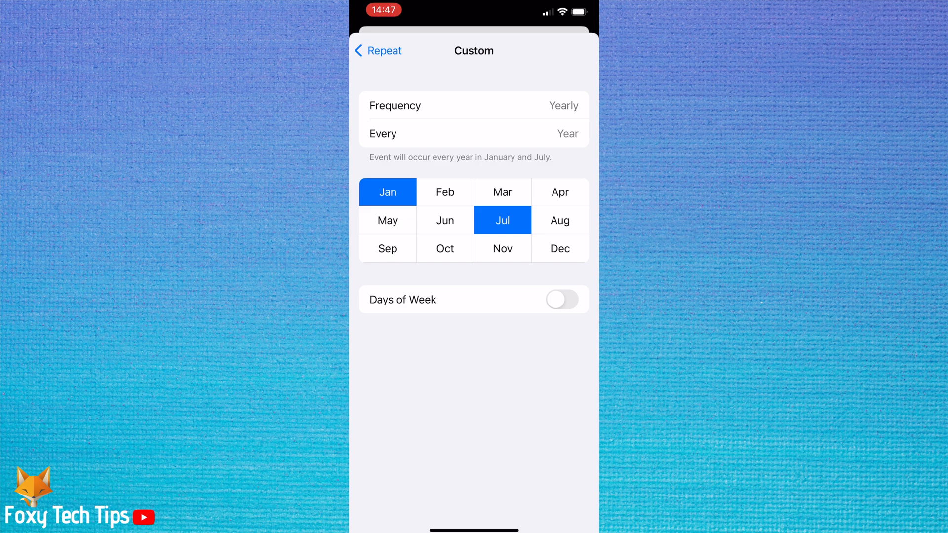
# Turn on Days of Week so the yearly January/July repeat falls on a chosen weekday.
pyautogui.click(561, 299)
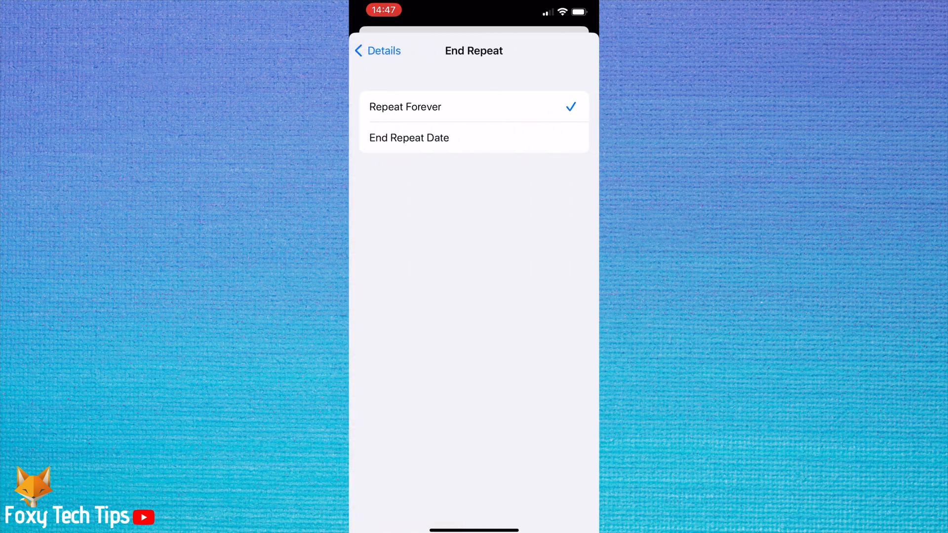
# Set End Repeat to December 2026 and save the Remind me reminder with Done.
pyautogui.click(409, 137)
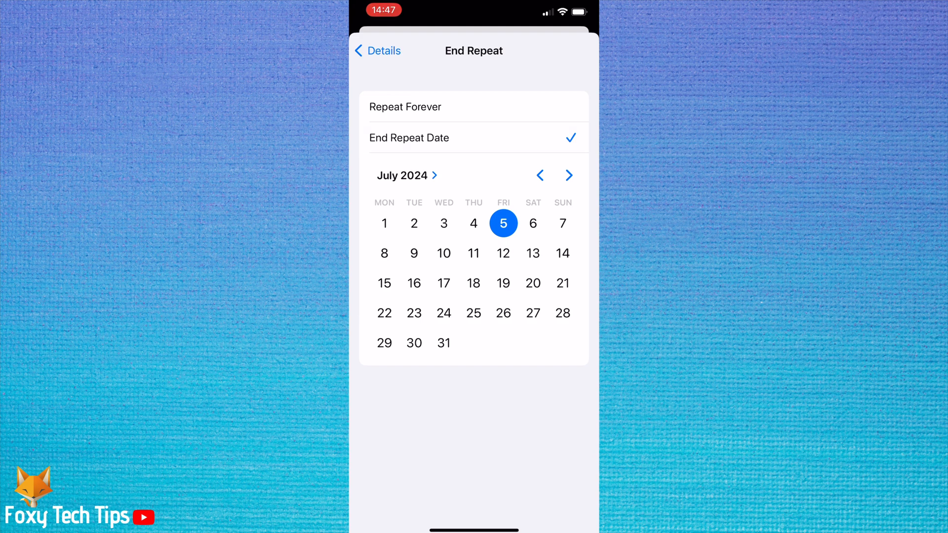
pyautogui.click(401, 175)
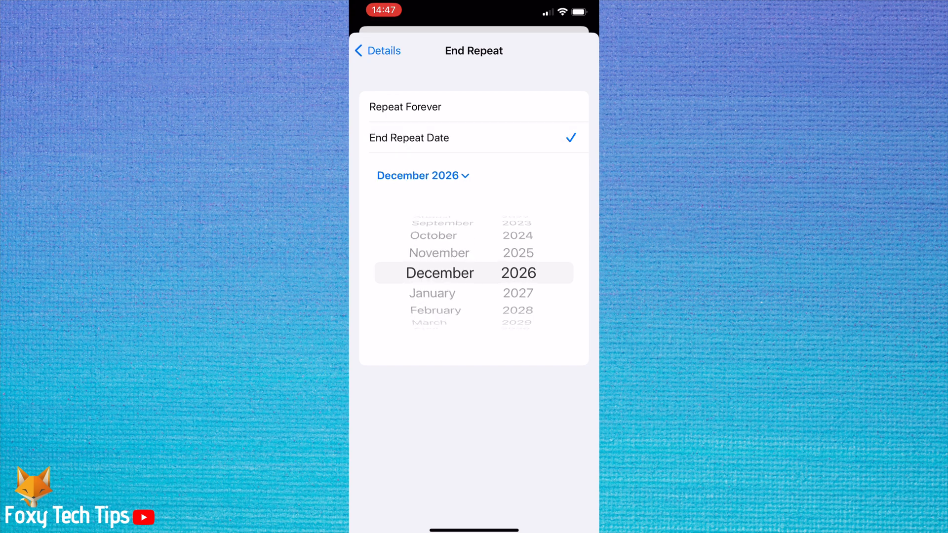
pyautogui.click(377, 50)
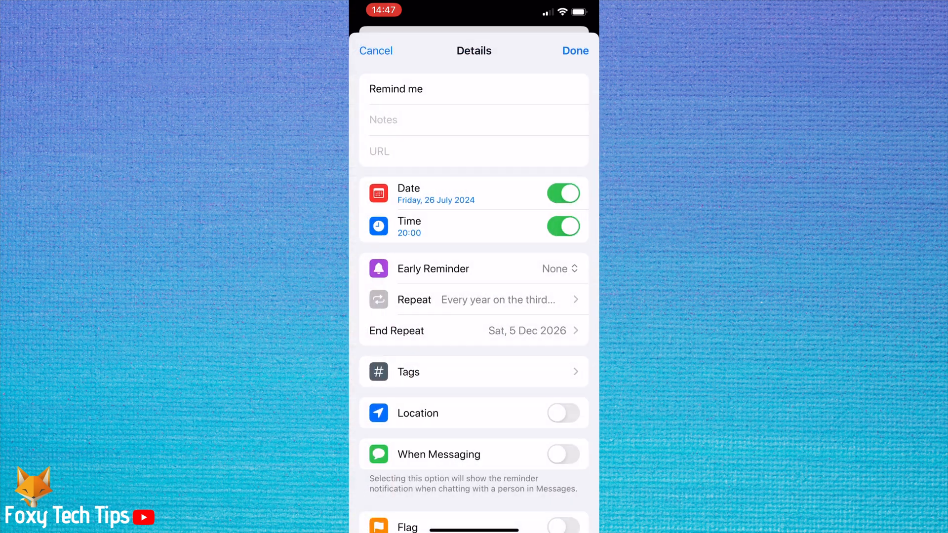
pyautogui.click(575, 51)
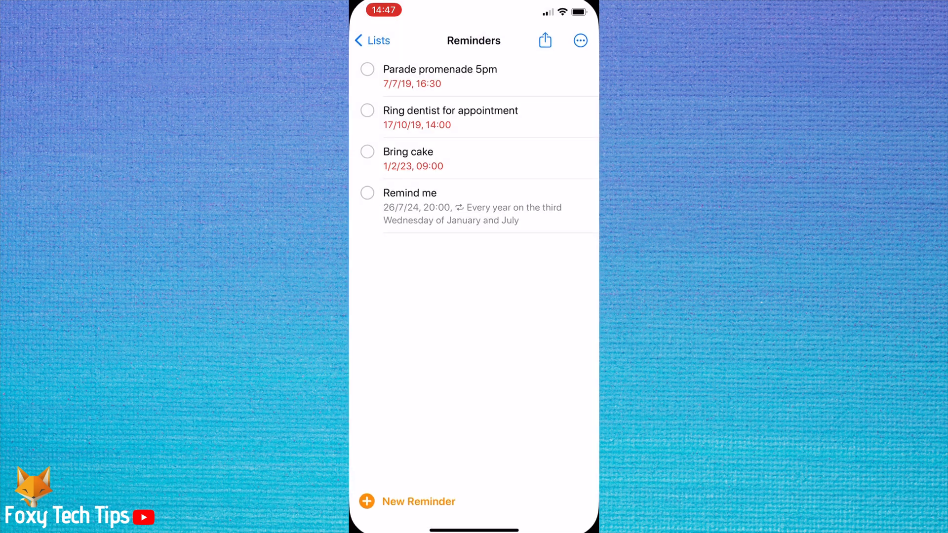